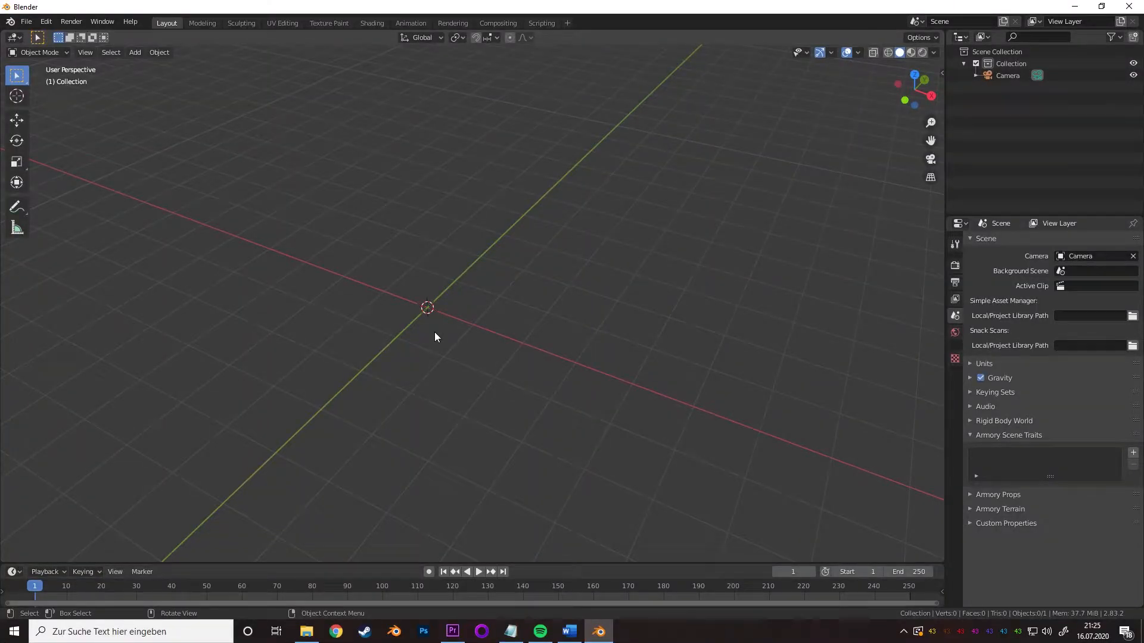
Add a plane and merge its vertices down to a single two-vertex edge.
key("shift+a")
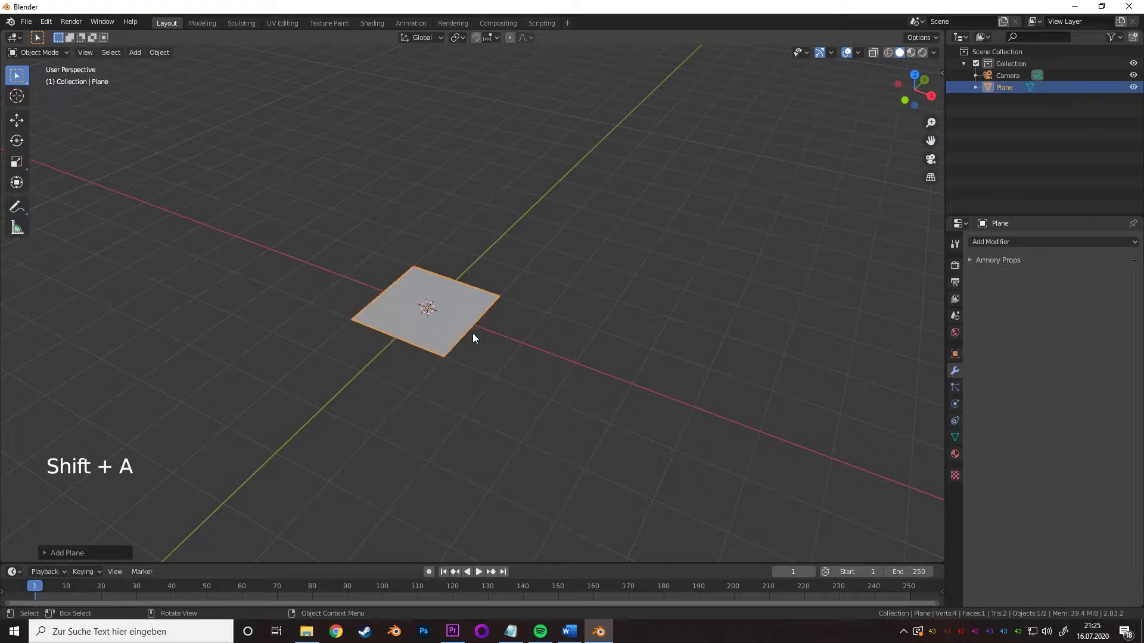
key("Tab")
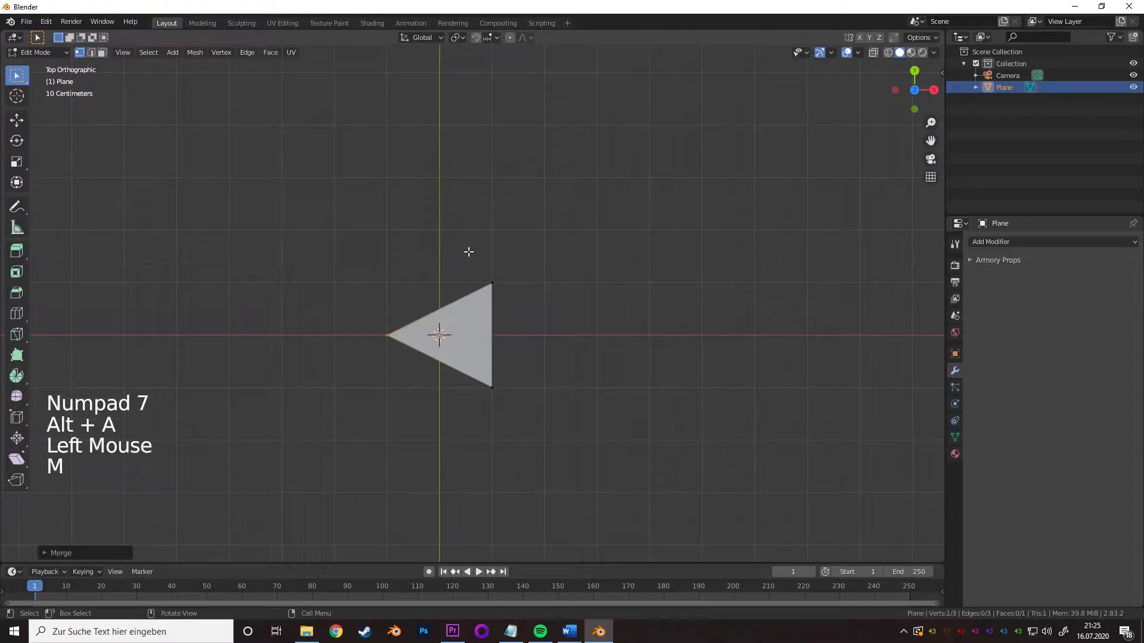
key("Tab")
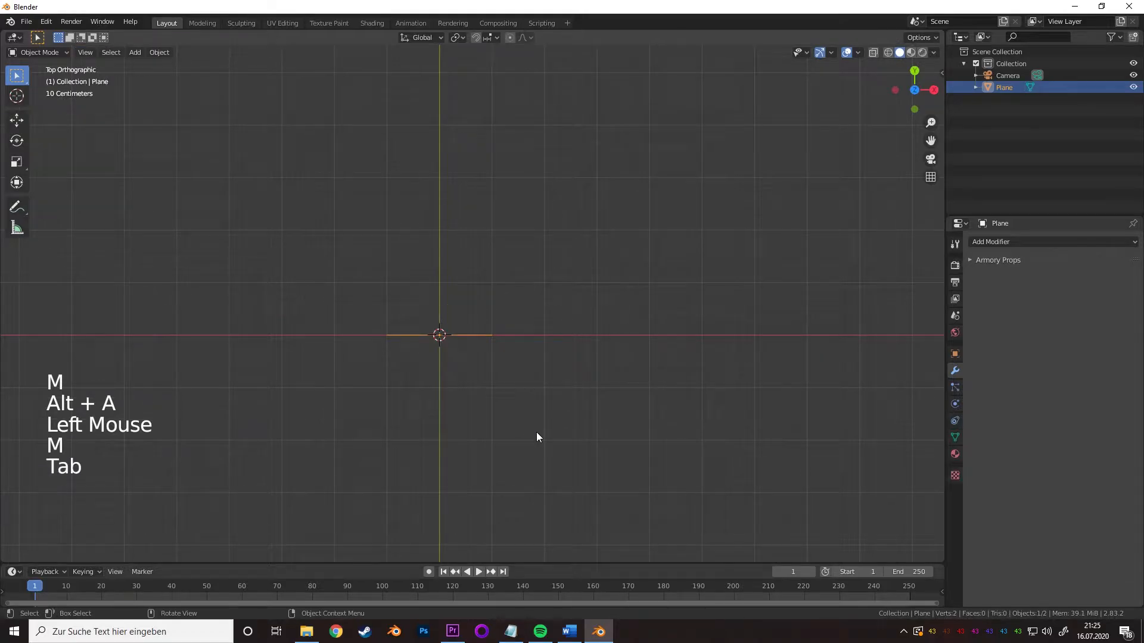
Add Screw, Array and Subdivision Surface modifiers to the edge.
left_click(992, 242)
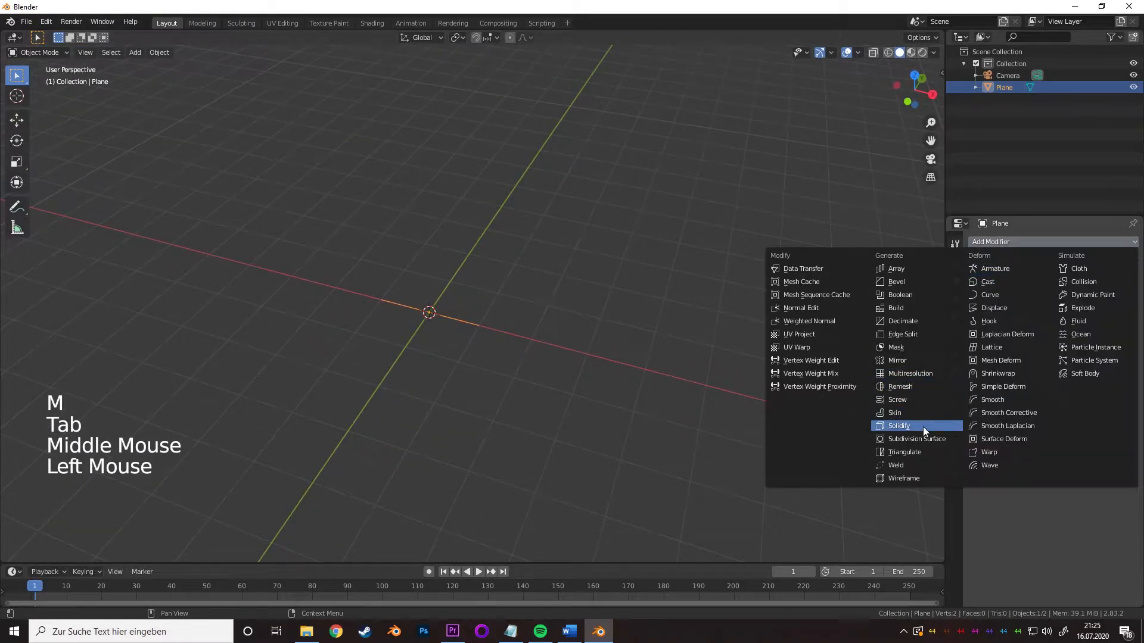
left_click(896, 399)
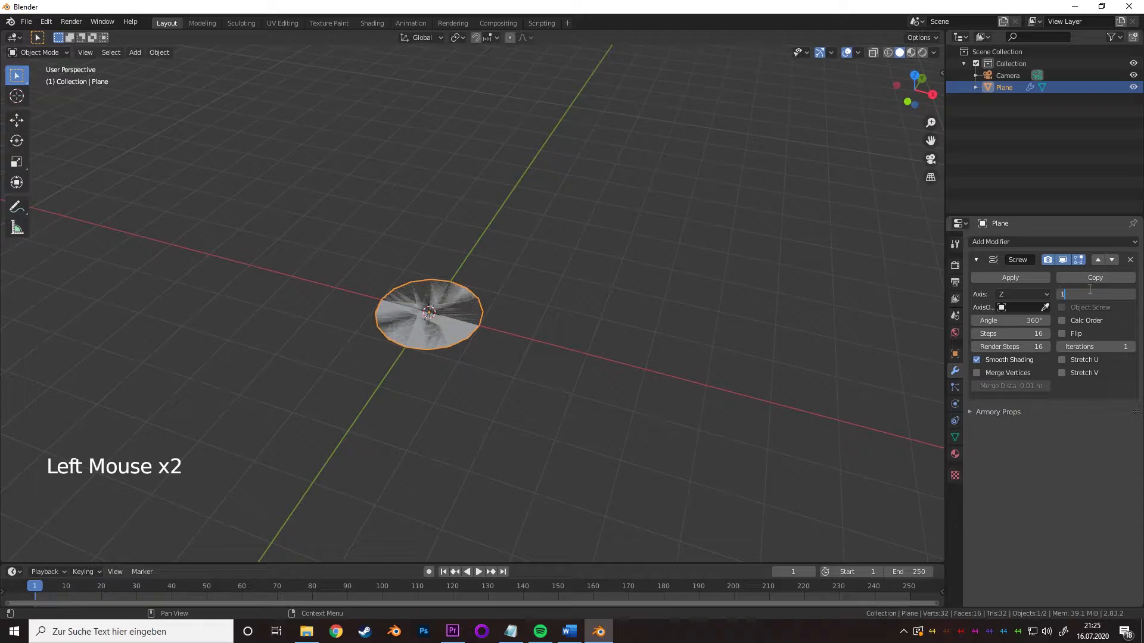
left_click(1010, 241)
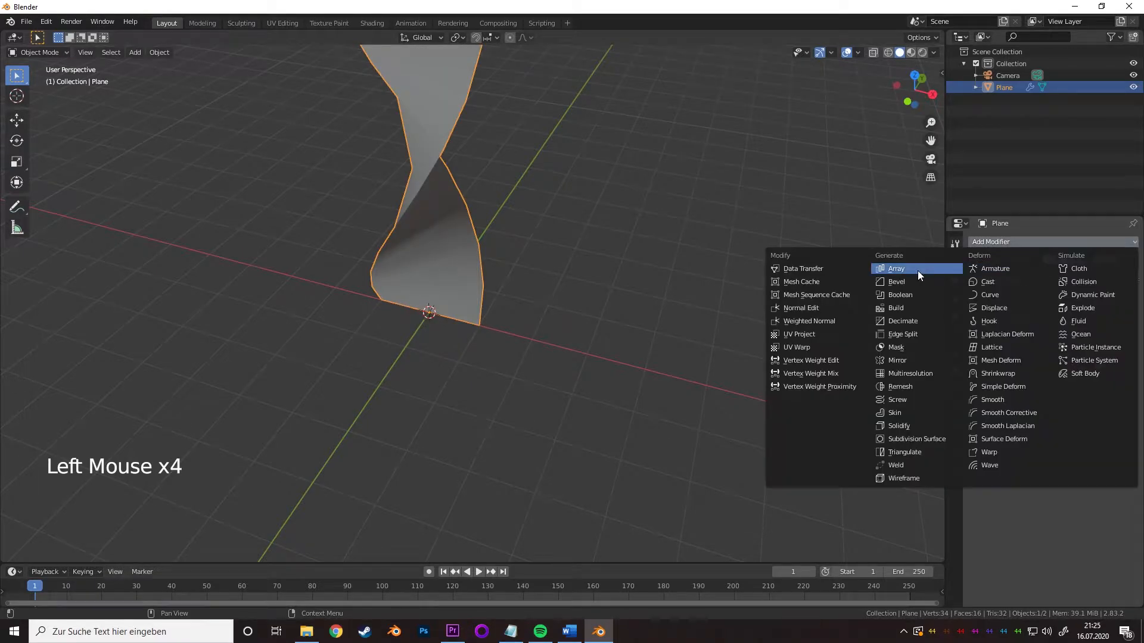
left_click(896, 268)
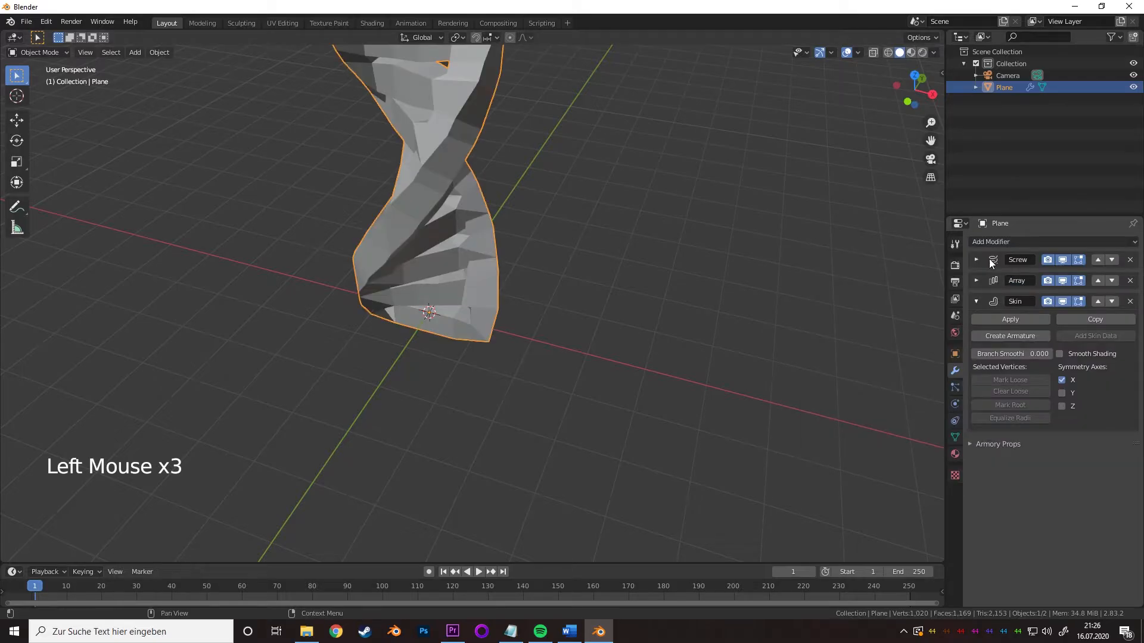
left_click(1050, 241)
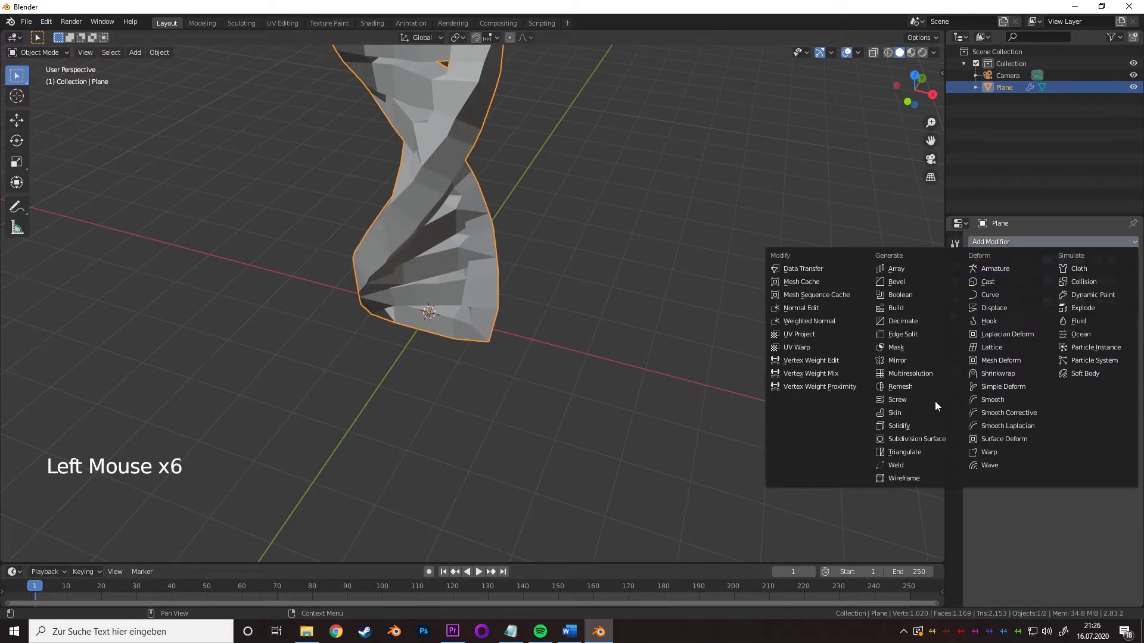
left_click(917, 439)
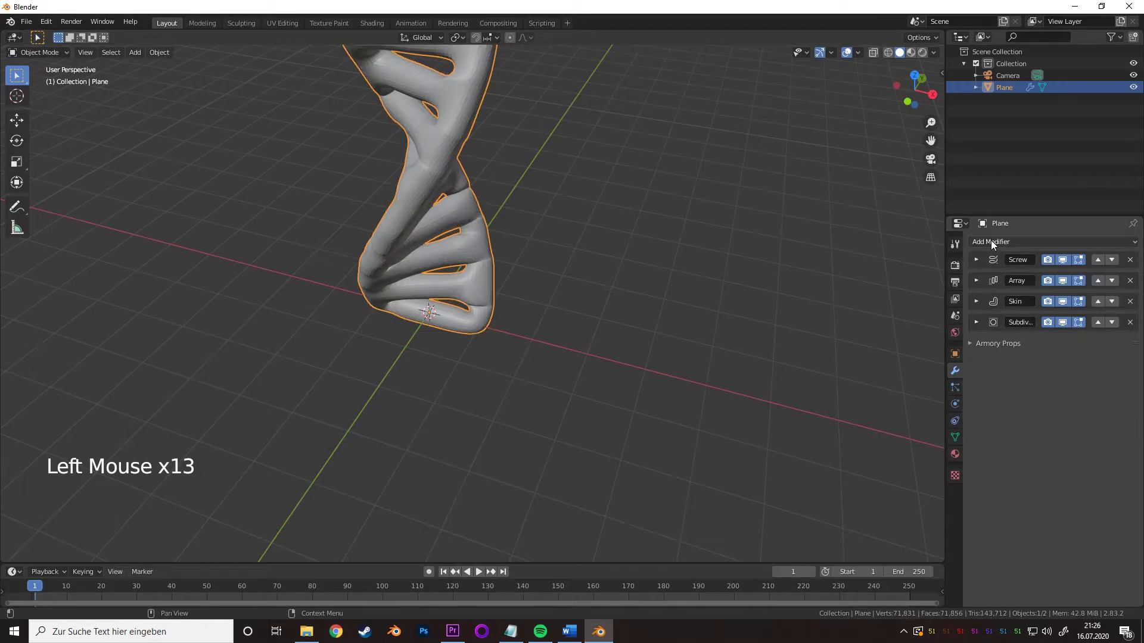
Add a textured Displace modifier to the strand and adjust its strength.
left_click(1014, 242)
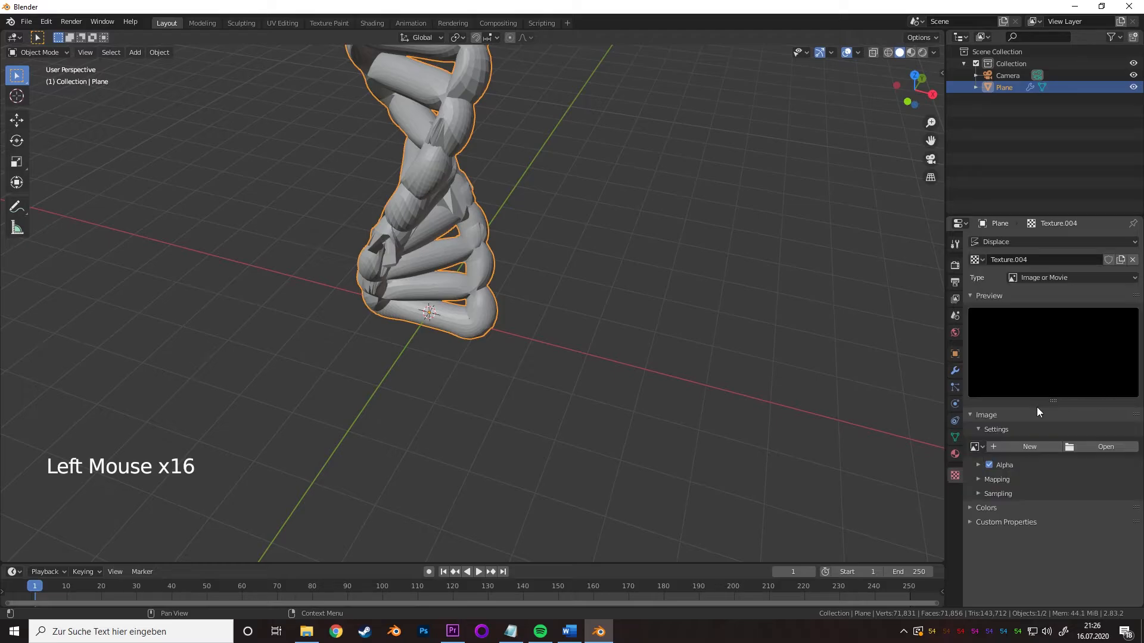
left_click(1051, 277)
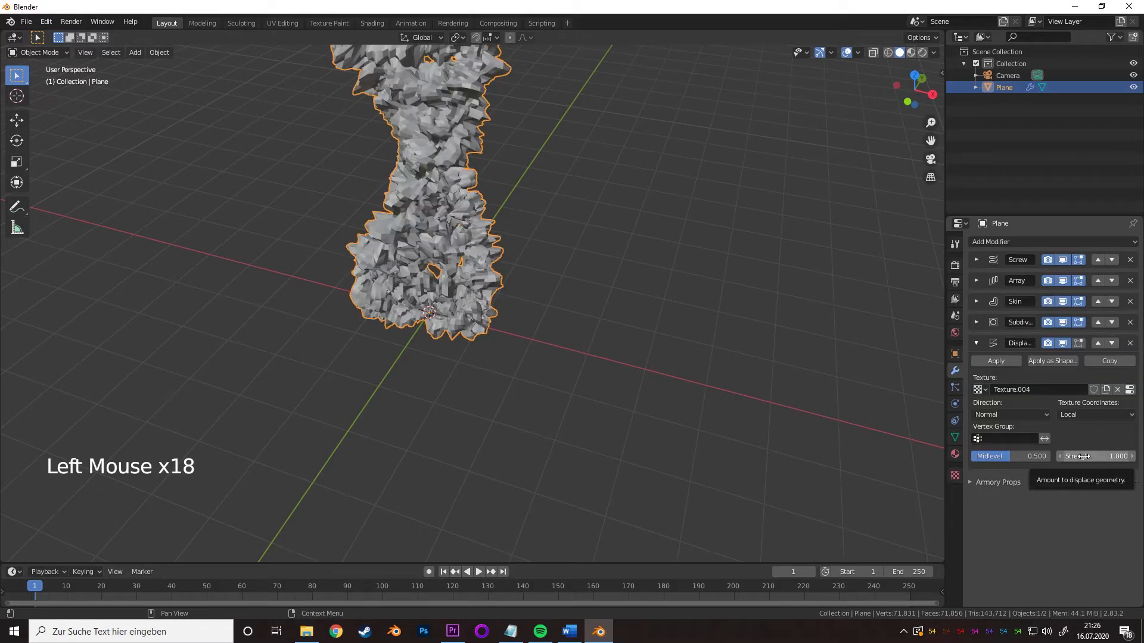
left_click(1095, 456)
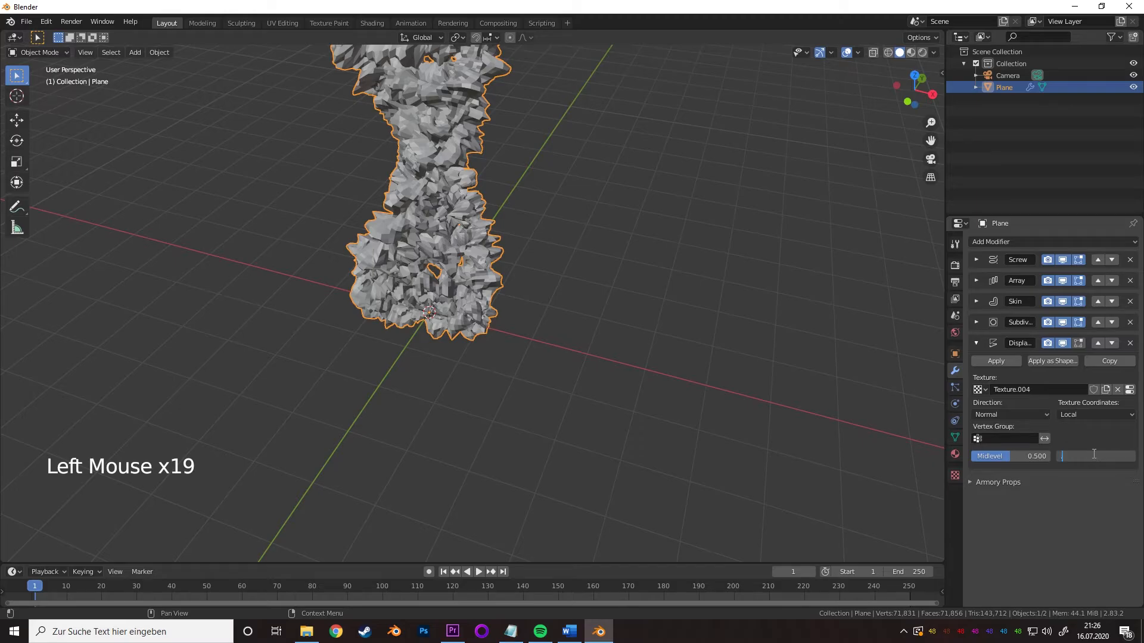
key("Tab")
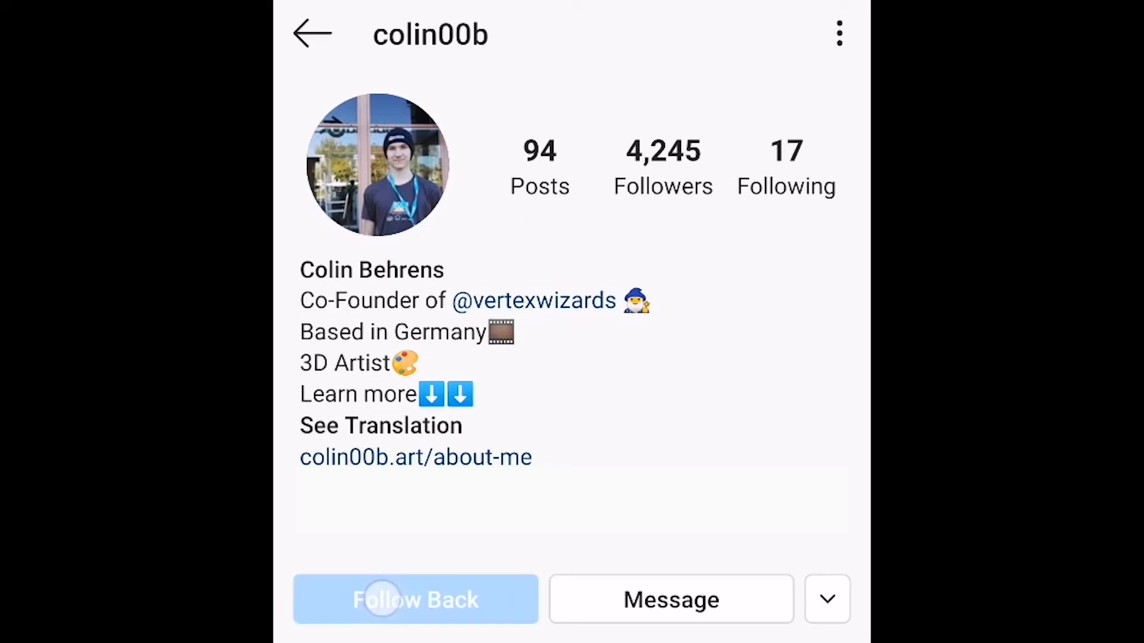
left_click(415, 599)
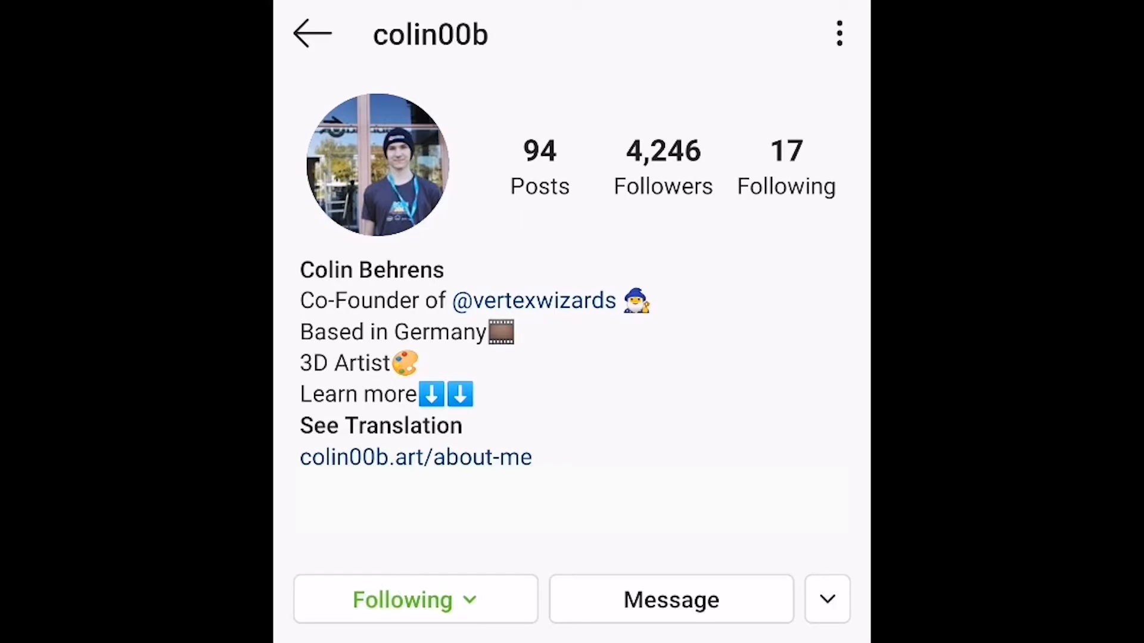